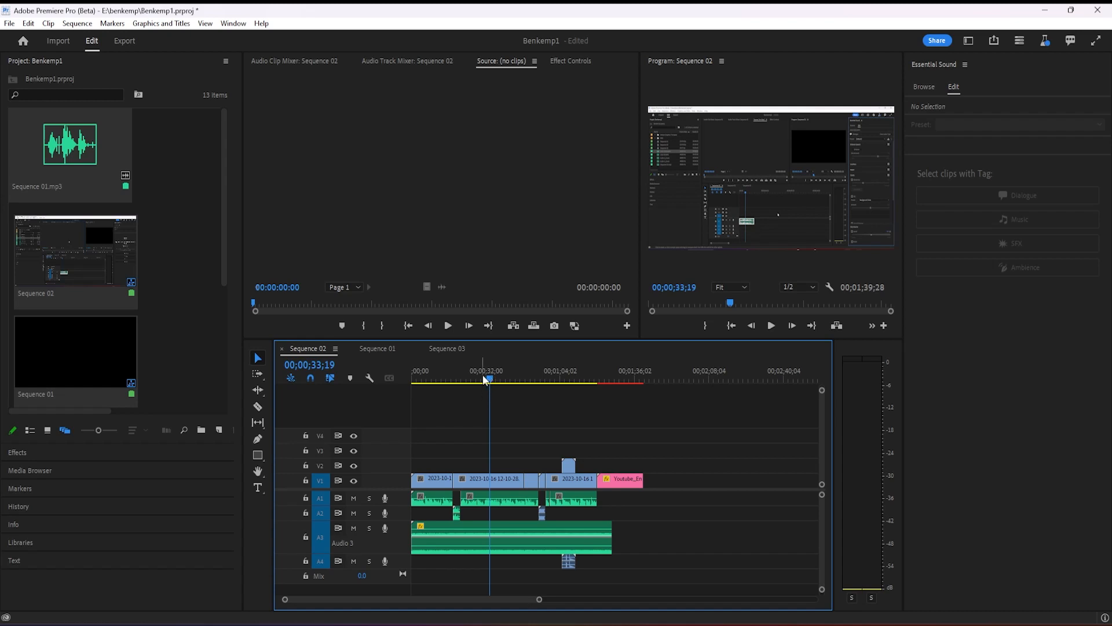
pyautogui.moveTo(654, 562)
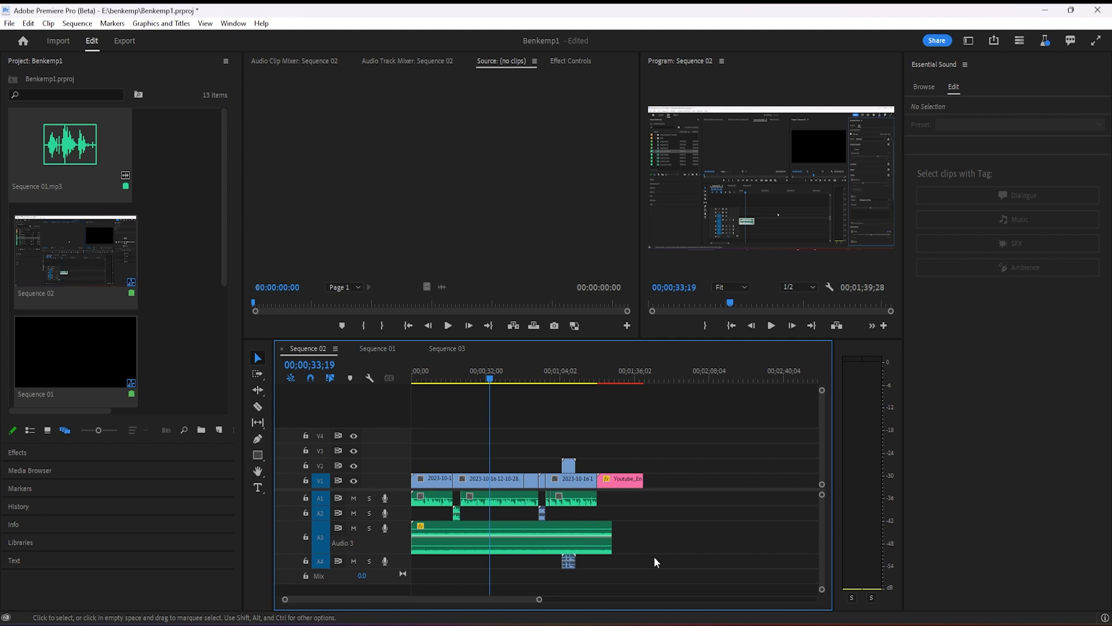
pyautogui.moveTo(745, 367)
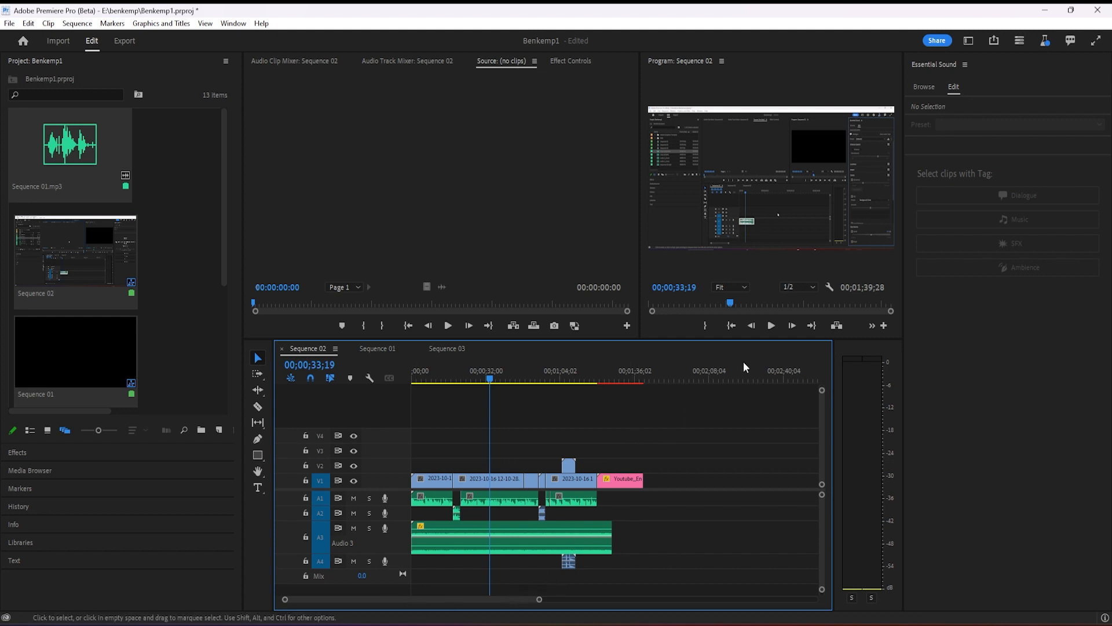
pyautogui.moveTo(521, 569)
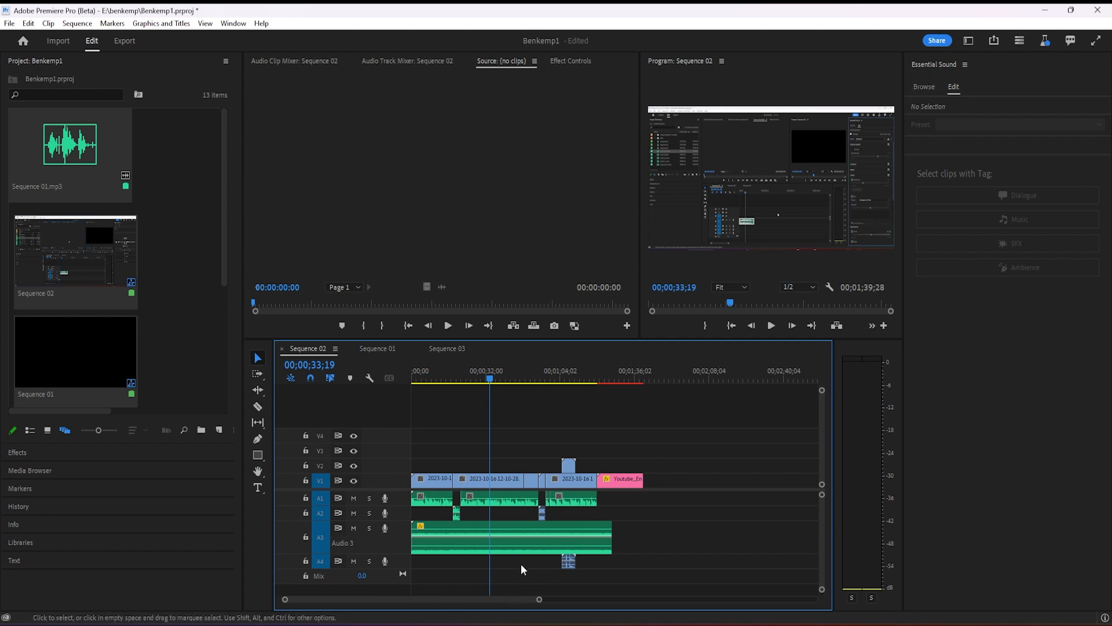
# Select every audio clip in Sequence 02 so Essential Sound shows Multiple Clips Selected.
pyautogui.click(429, 505)
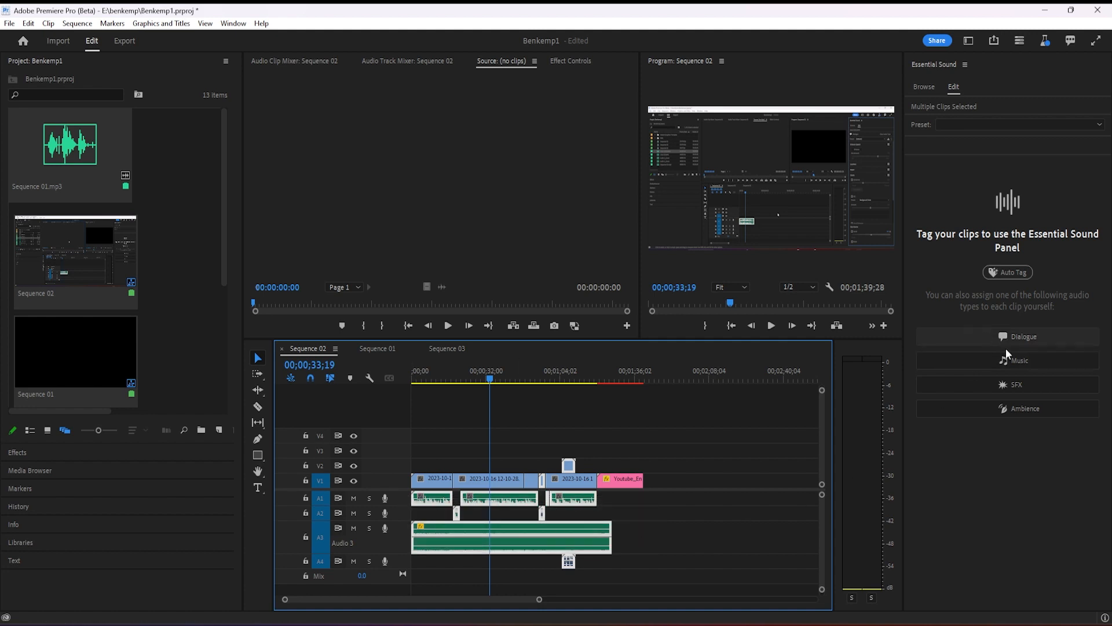
pyautogui.moveTo(1019, 348)
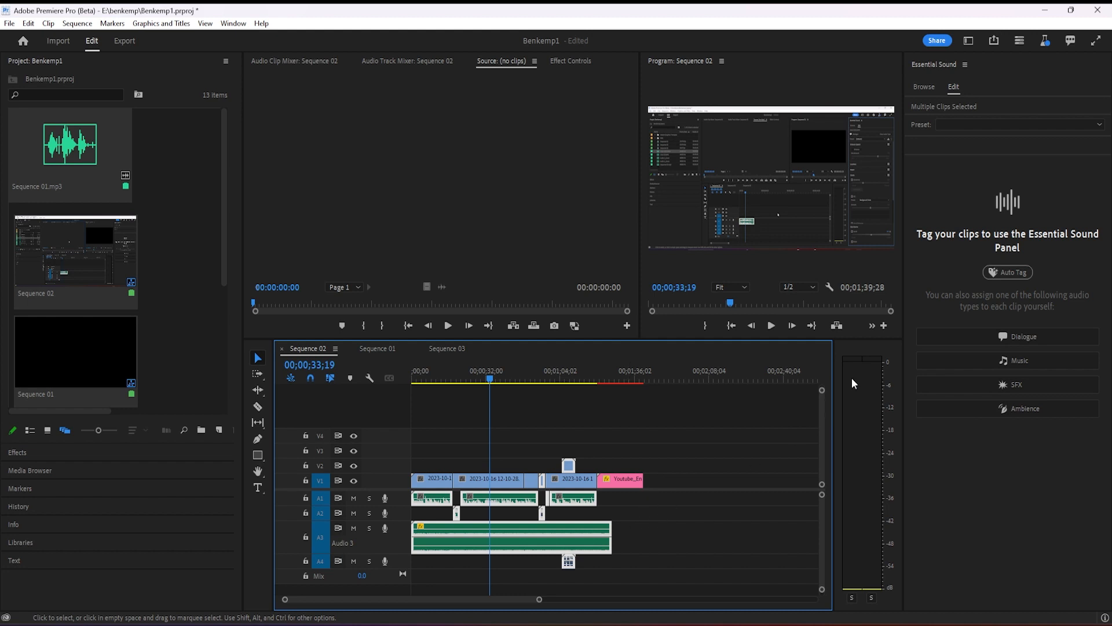
pyautogui.moveTo(1007, 271)
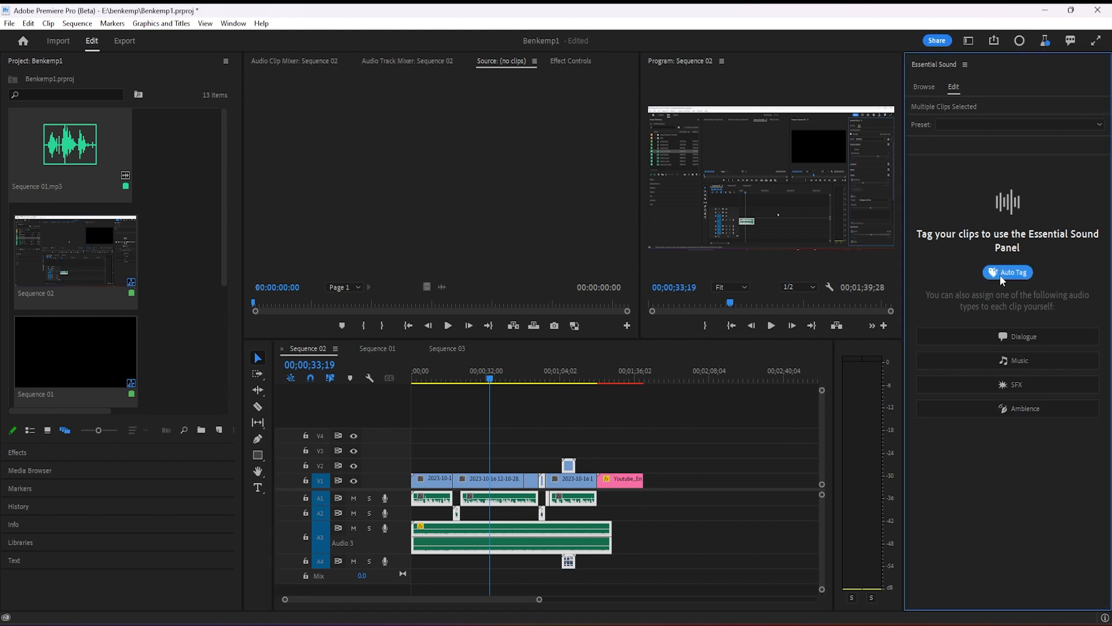
# Run Auto Tag on the selected clips and accept the detected Dialogue tags.
pyautogui.click(1007, 273)
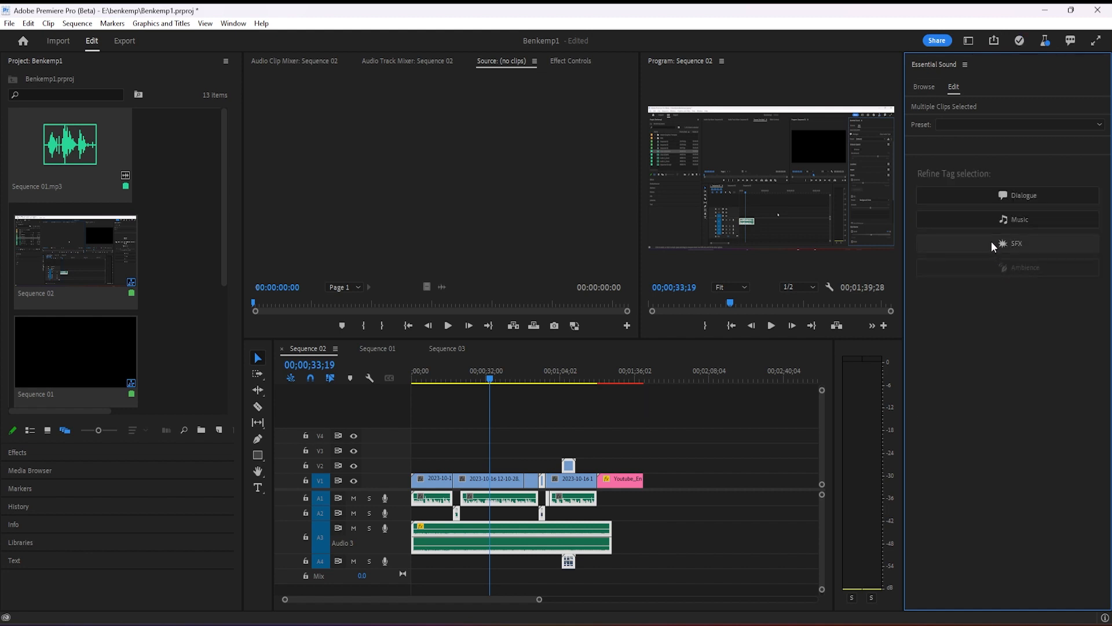
pyautogui.moveTo(1007, 235)
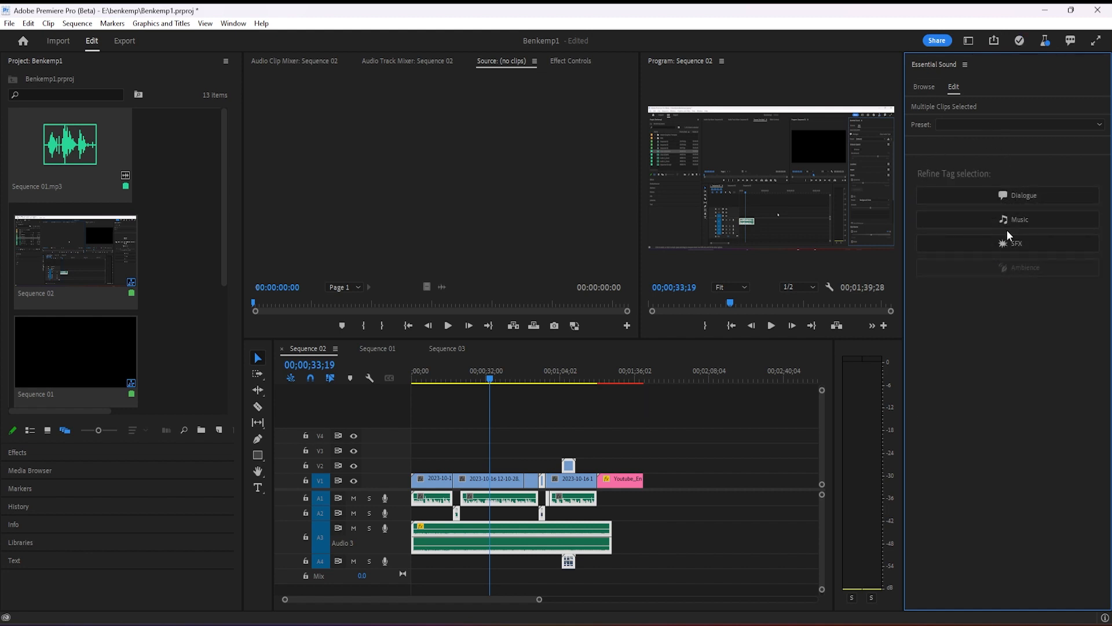
pyautogui.moveTo(1029, 246)
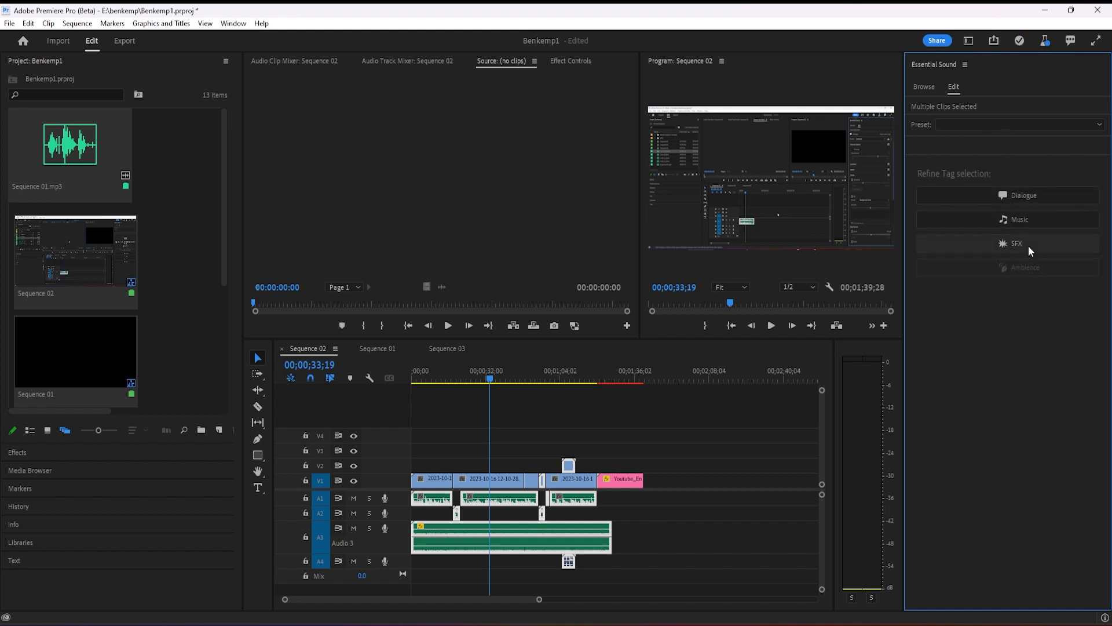
pyautogui.click(1005, 194)
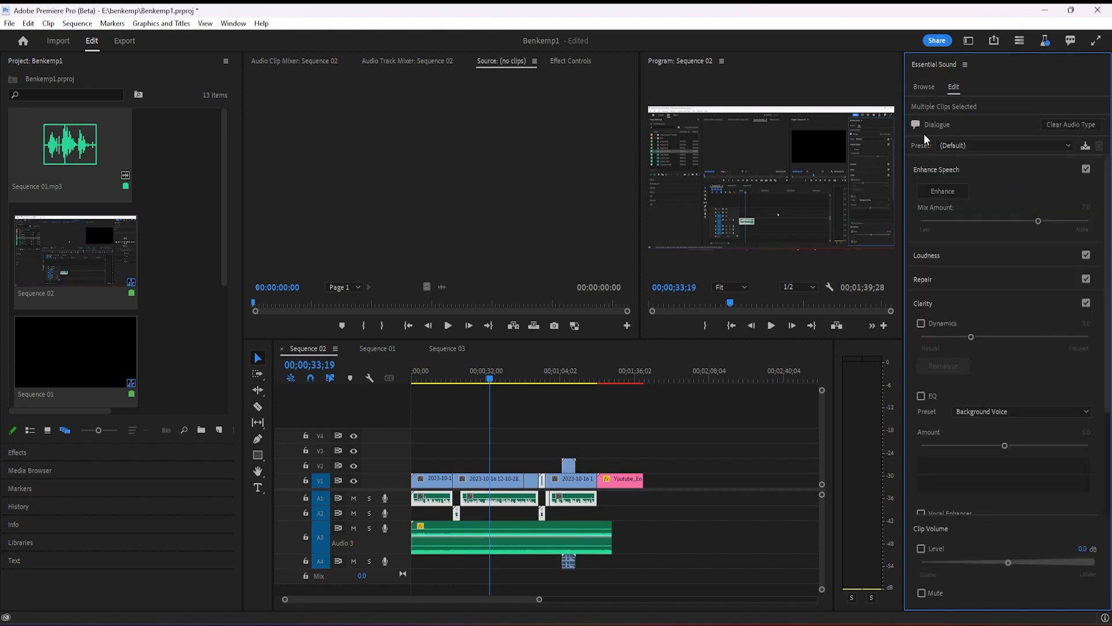
pyautogui.moveTo(927, 133)
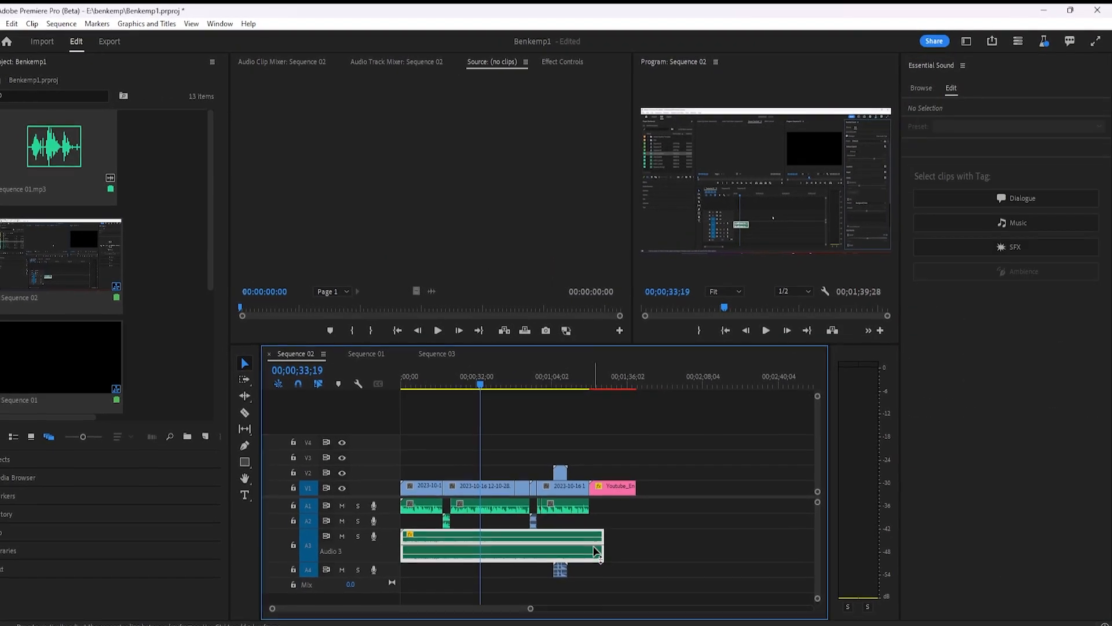
# Check the Music tag on future.mp3, then the Dialogue tag on Audio Enhance.mp3 on track A1.
pyautogui.click(504, 542)
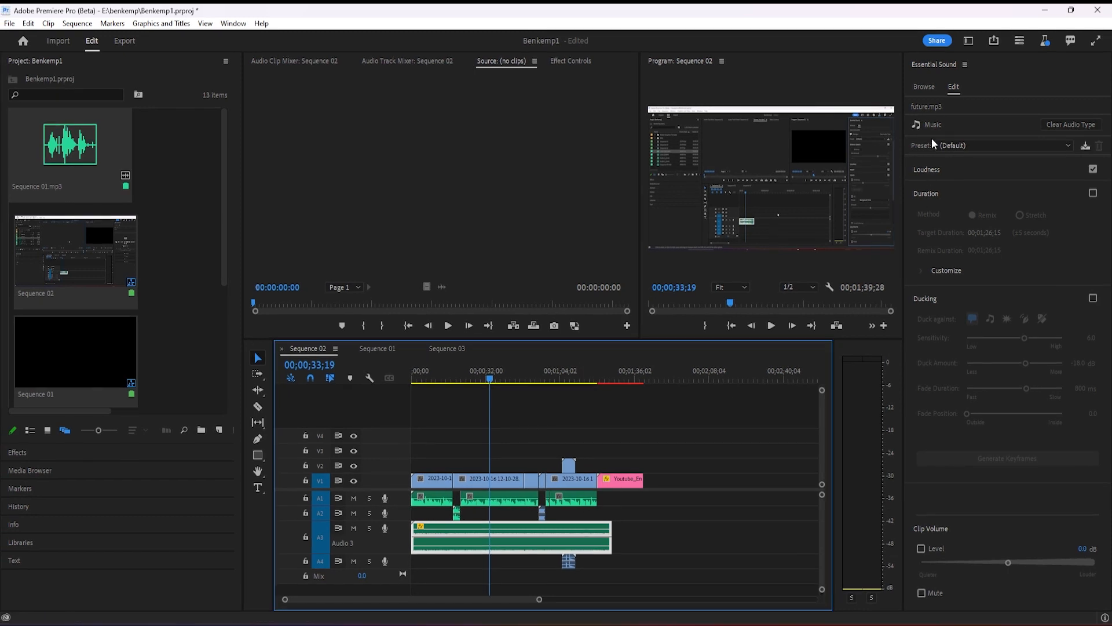
pyautogui.click(569, 497)
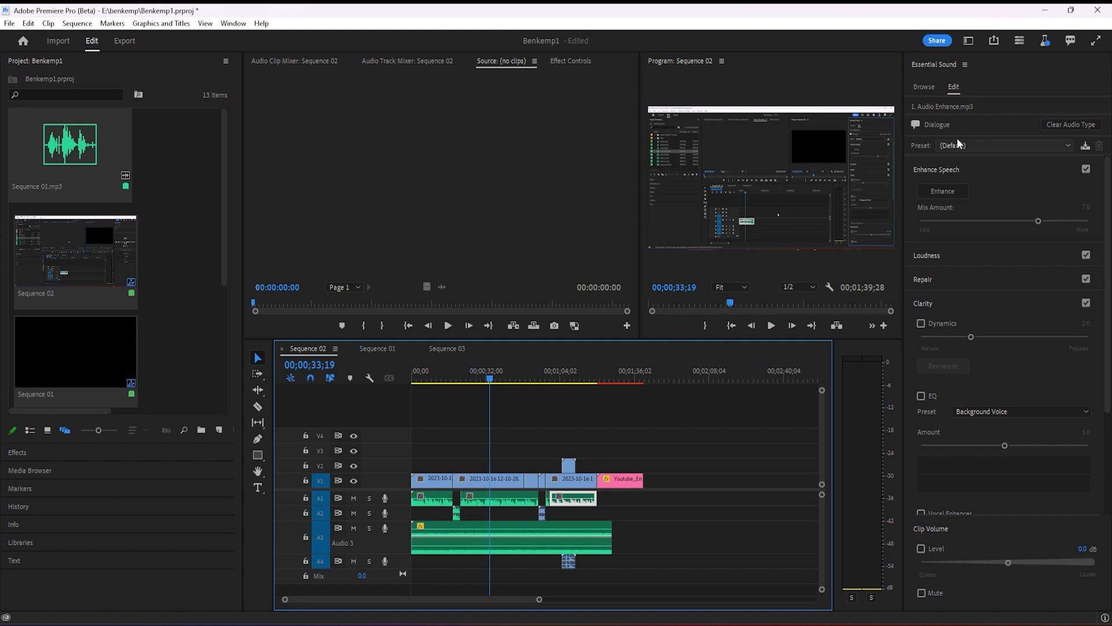
pyautogui.moveTo(937, 131)
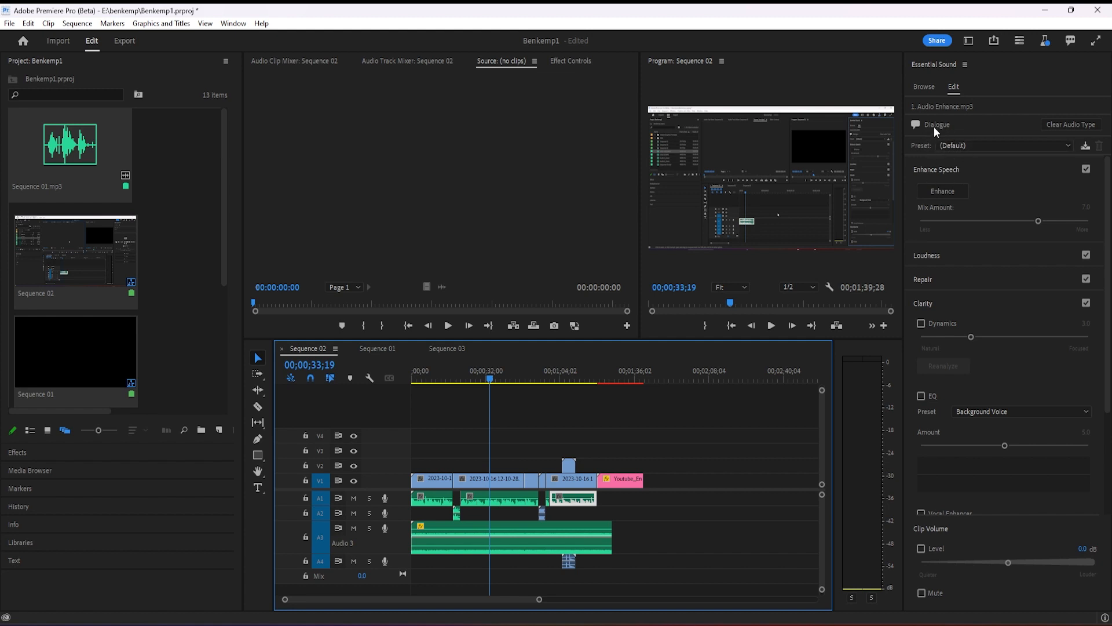